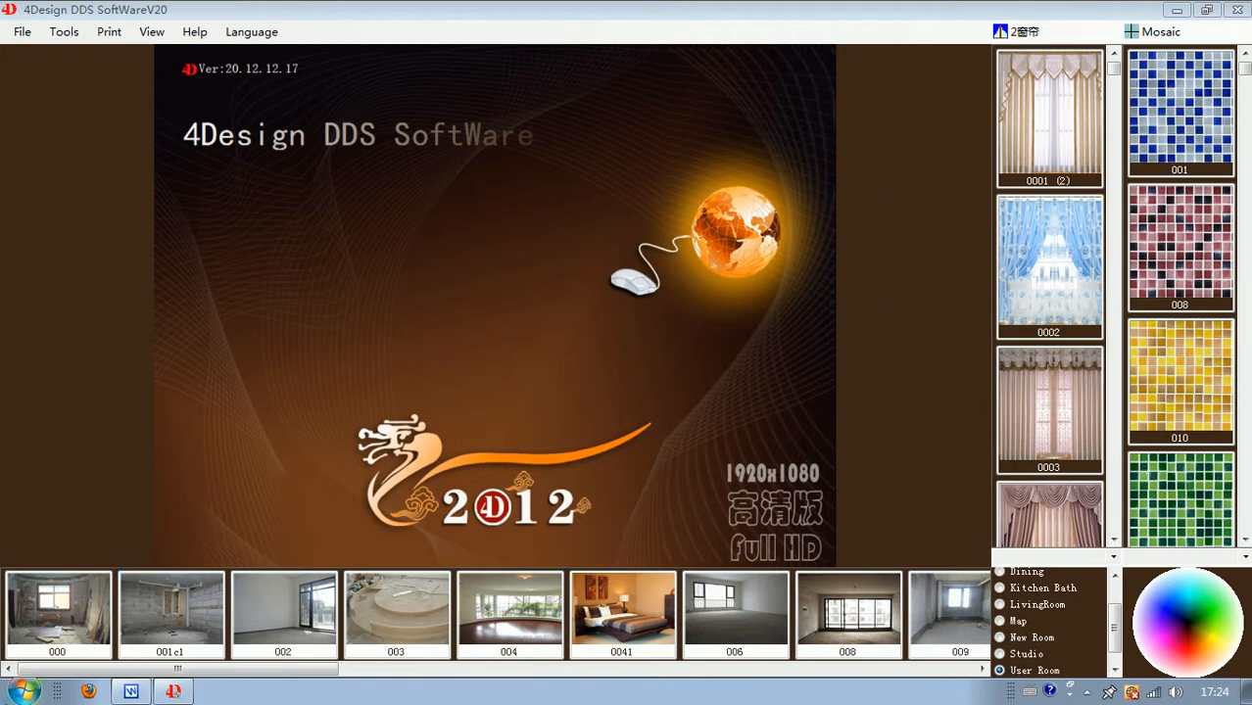
pyautogui.moveTo(537, 275)
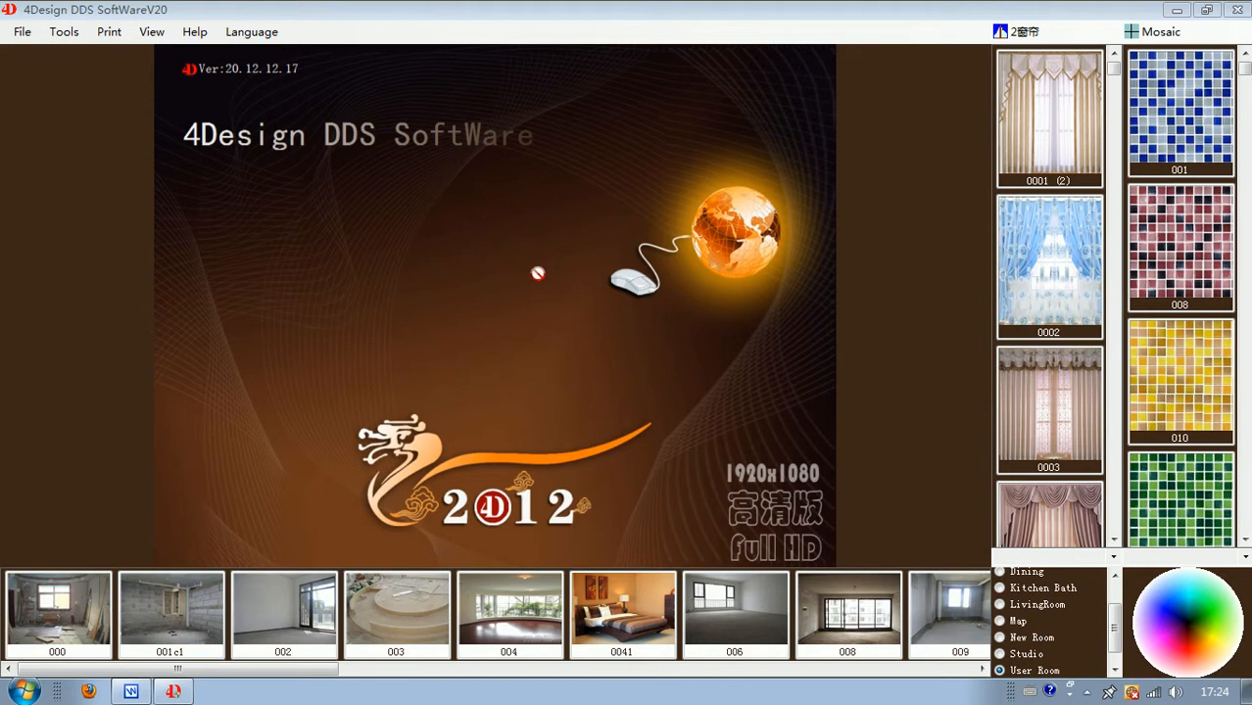
pyautogui.moveTo(997, 590)
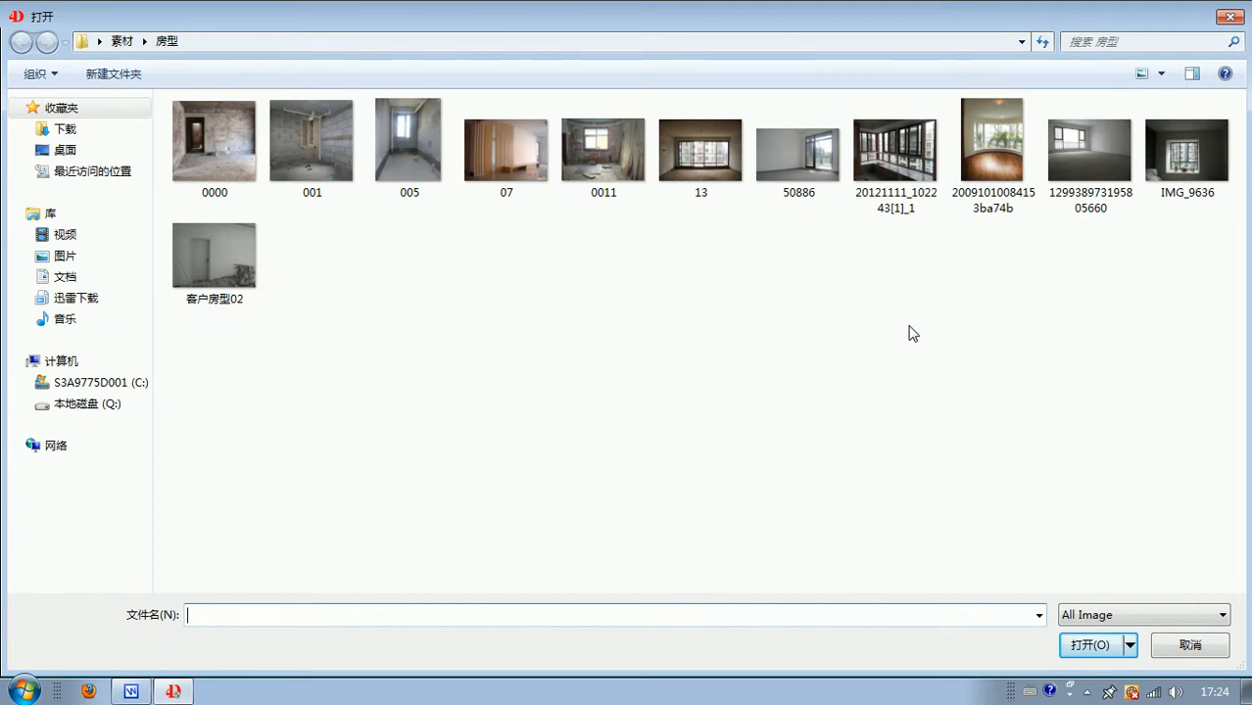
pyautogui.click(991, 139)
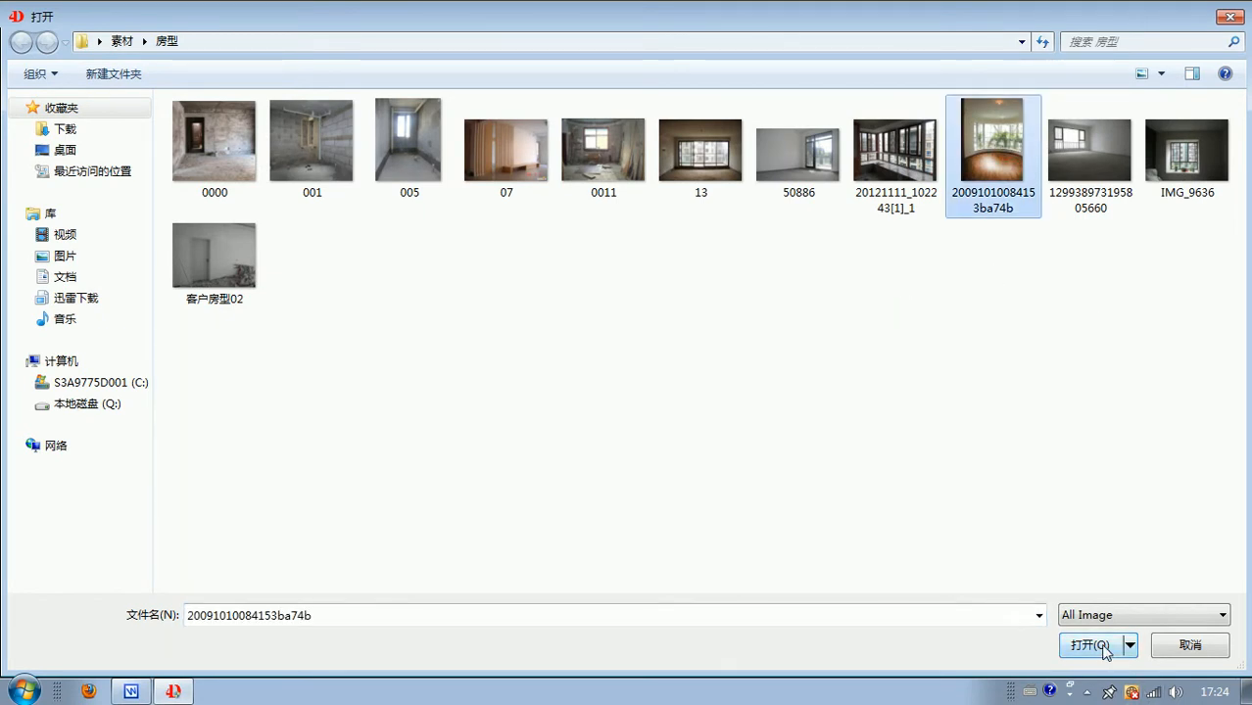
pyautogui.click(1089, 646)
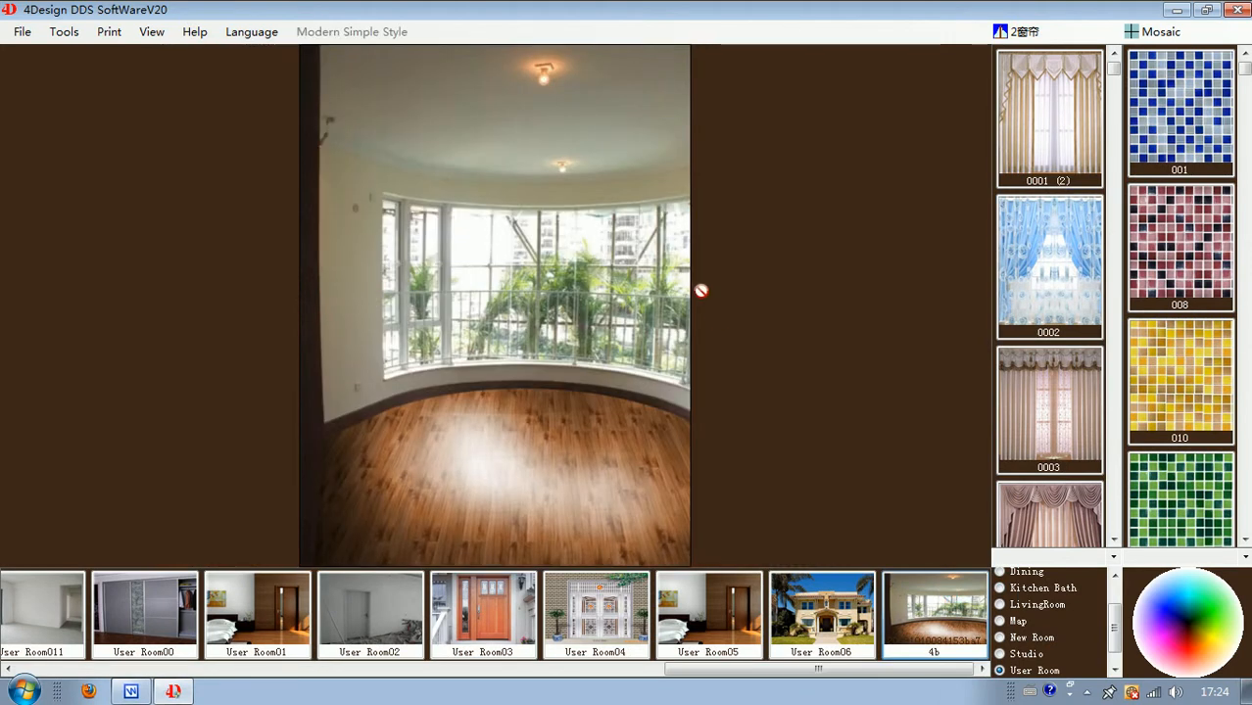
# - Show the Add/New/Edit/Delete Room menu for the loaded room thumbnail
pyautogui.click(933, 608)
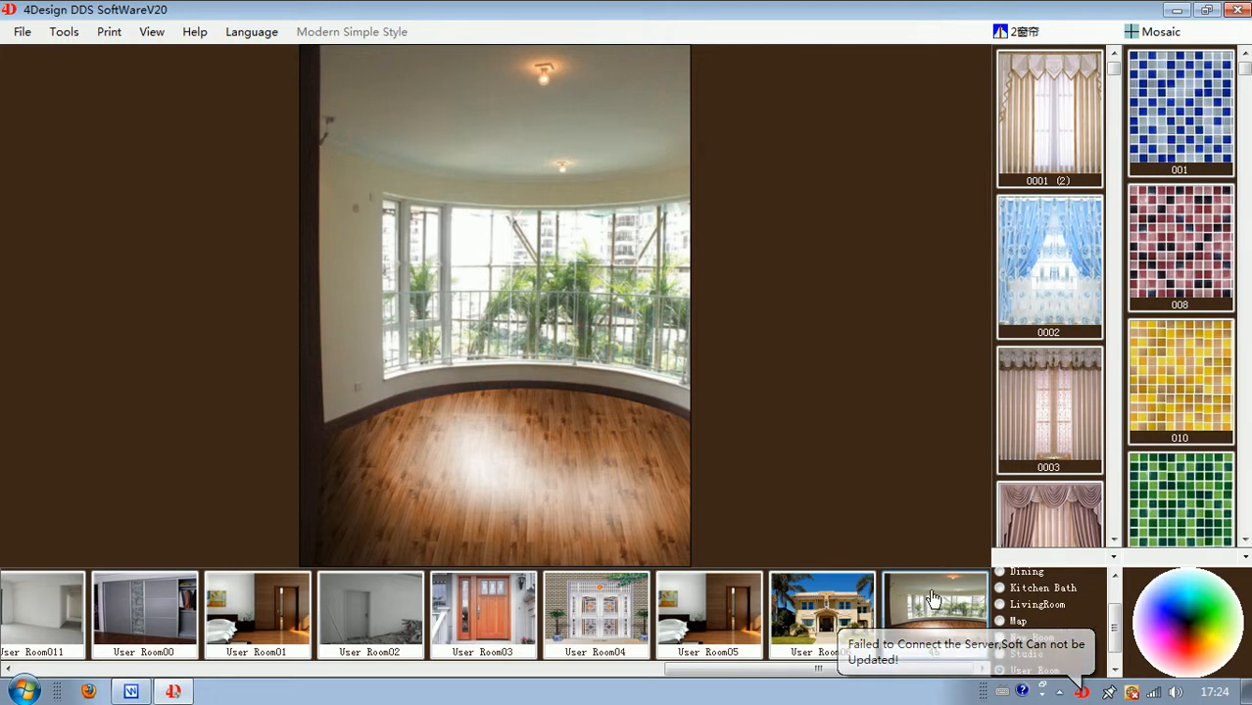
pyautogui.rightClick(932, 603)
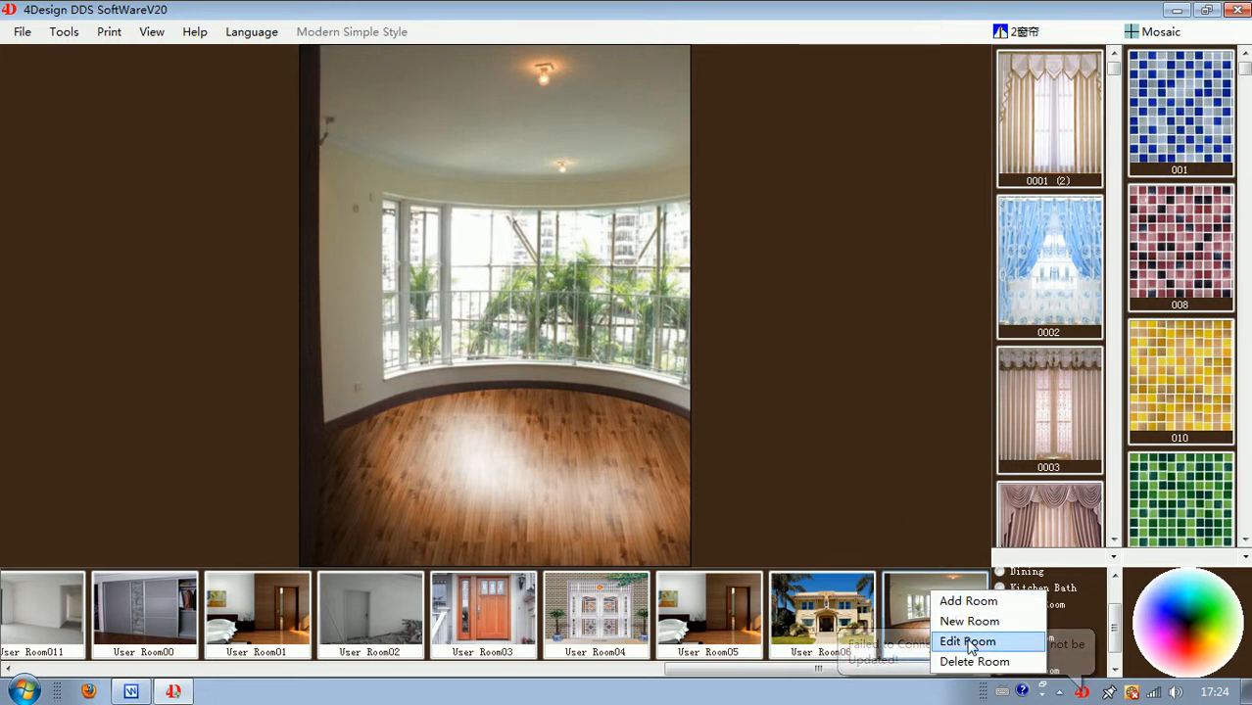
# - Enter Edit Room, outline the back wall and curve its top and bottom edges along ceiling and floor
pyautogui.click(967, 642)
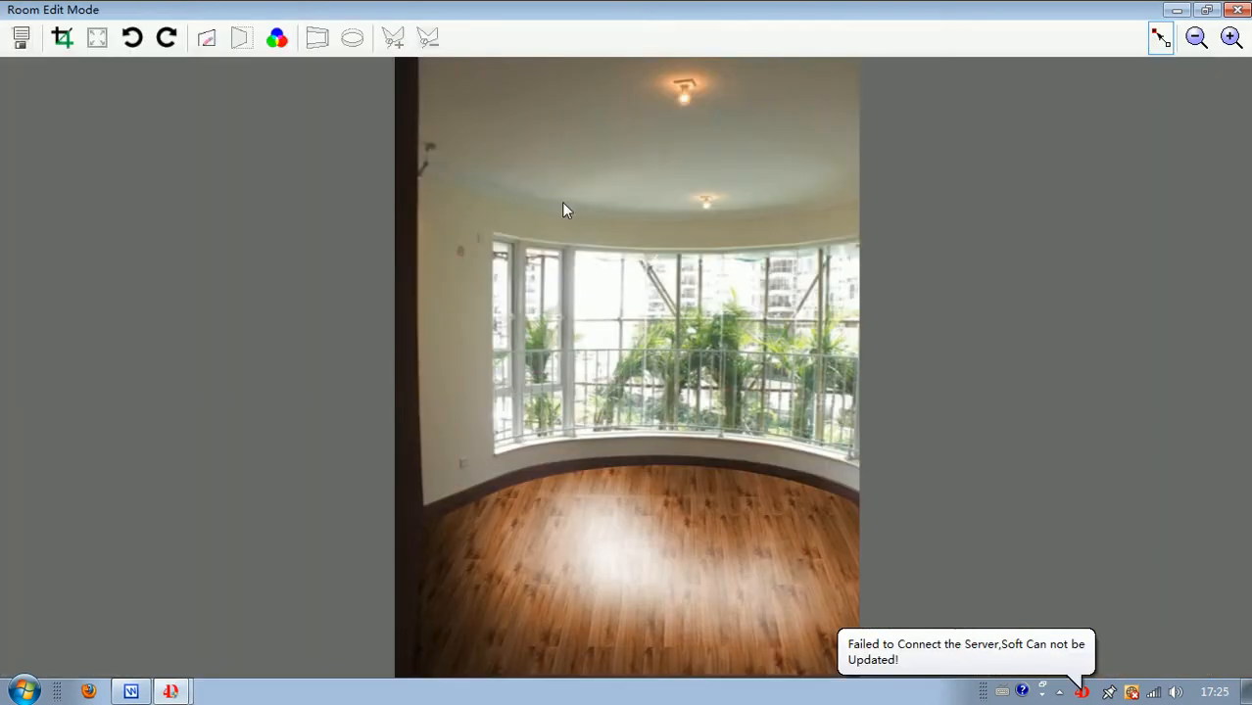
pyautogui.moveTo(188, 133)
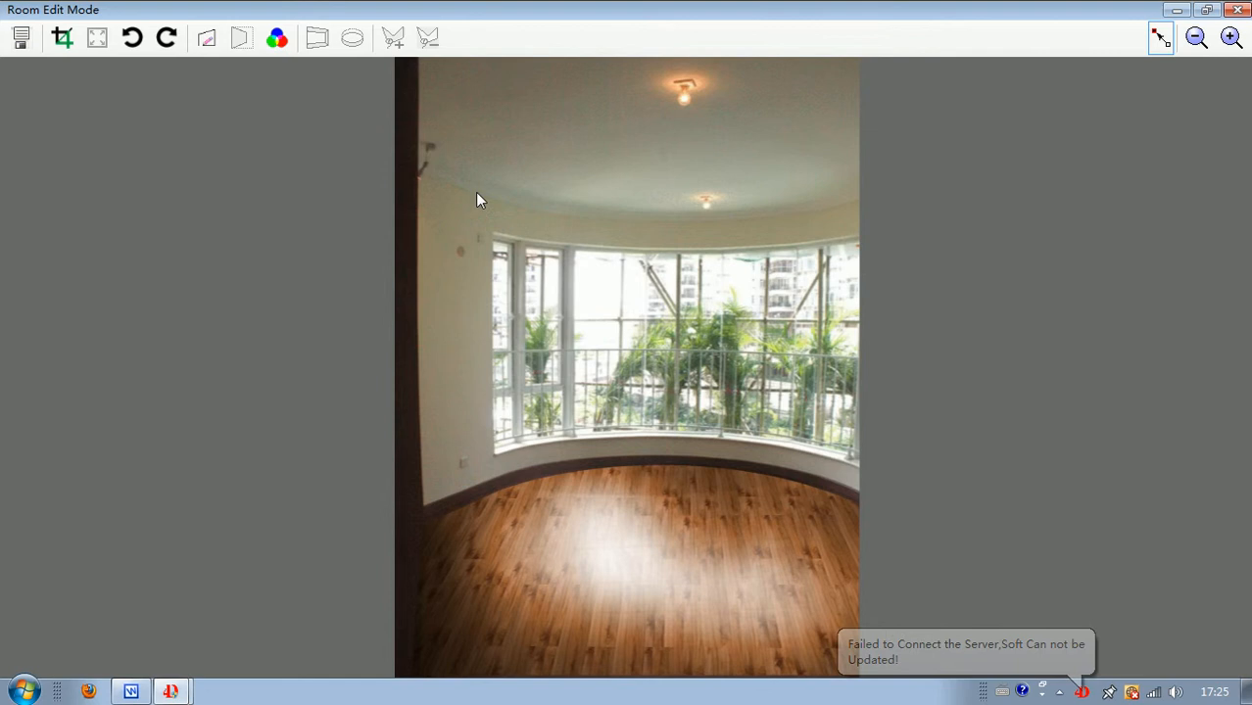
pyautogui.moveTo(662, 329)
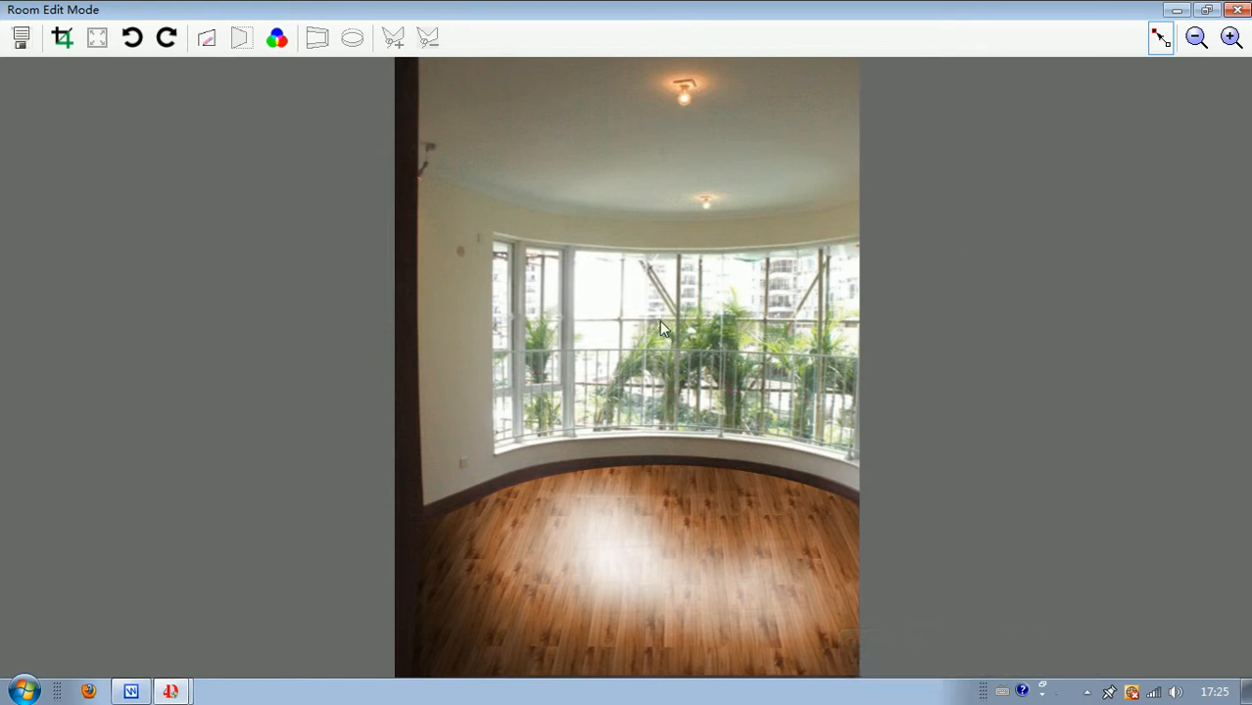
pyautogui.moveTo(353, 151)
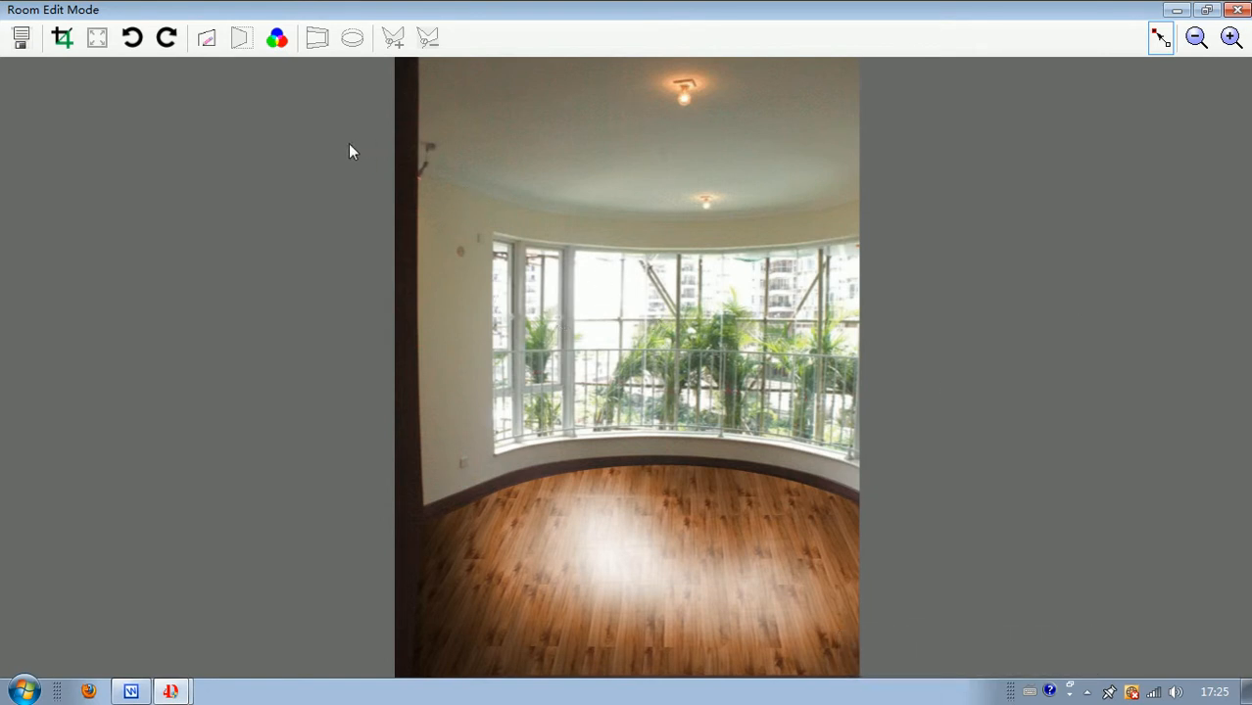
pyautogui.moveTo(208, 37)
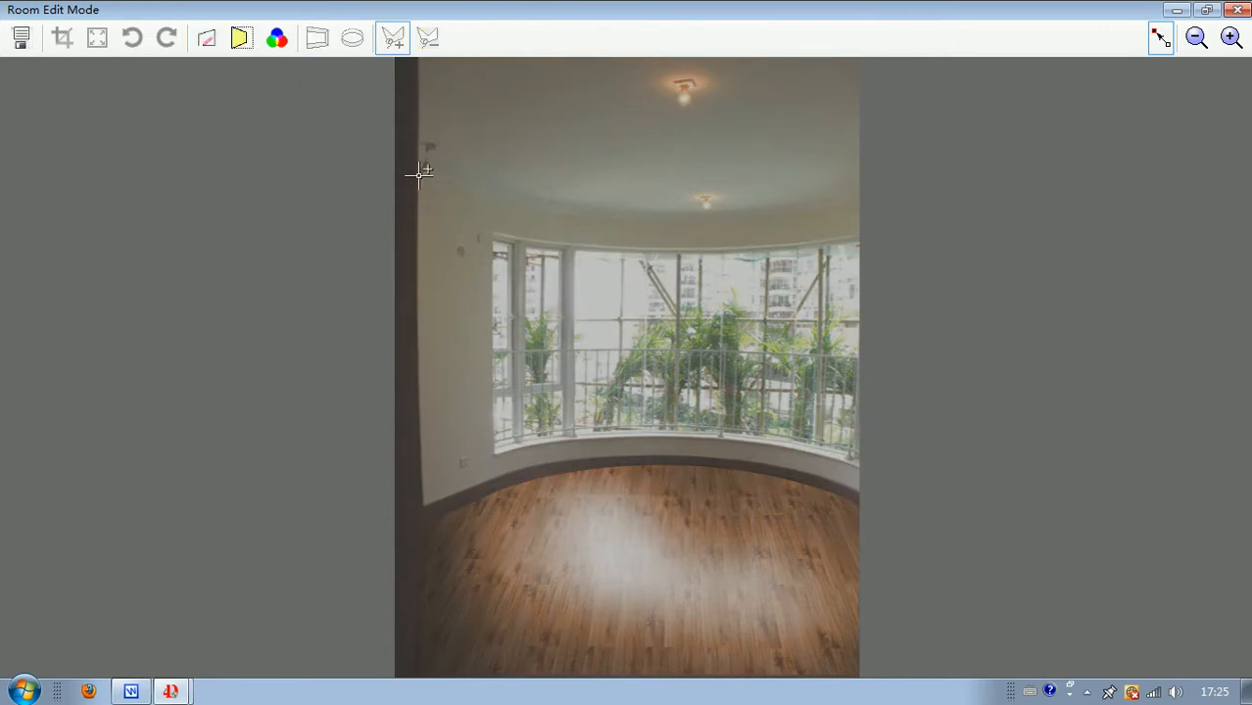
pyautogui.moveTo(419, 174); pyautogui.dragTo(860, 200)
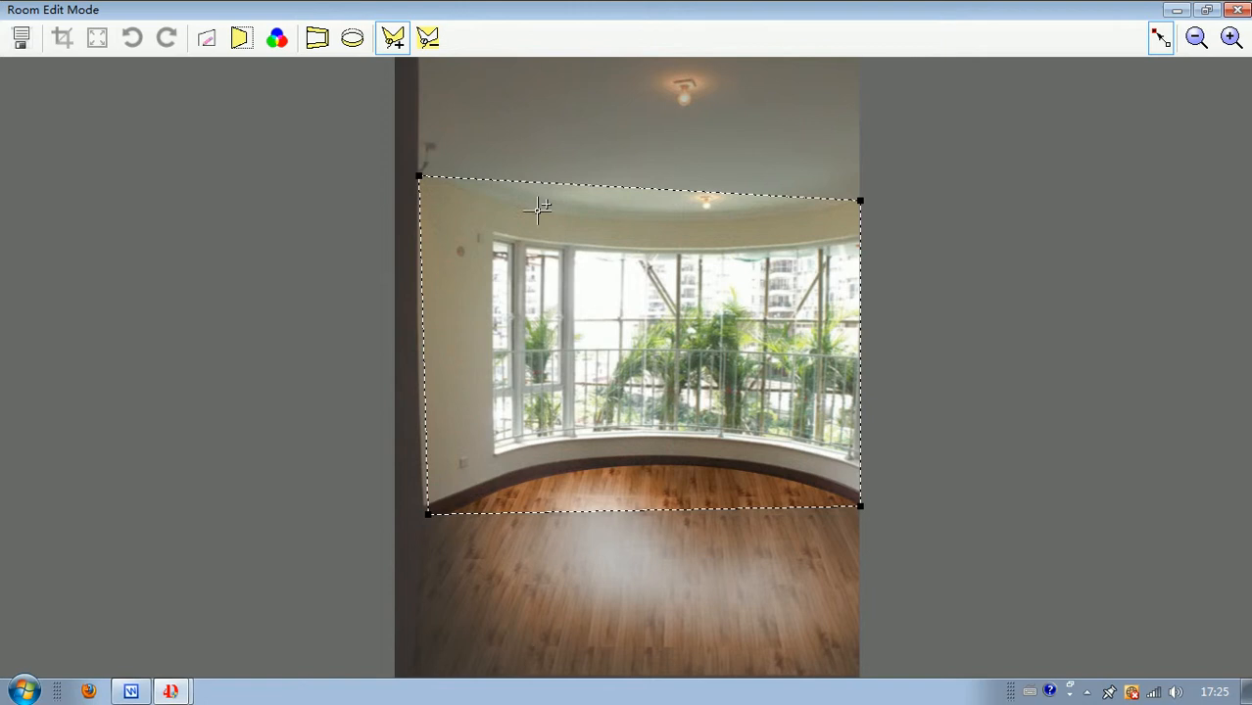
pyautogui.moveTo(644, 223)
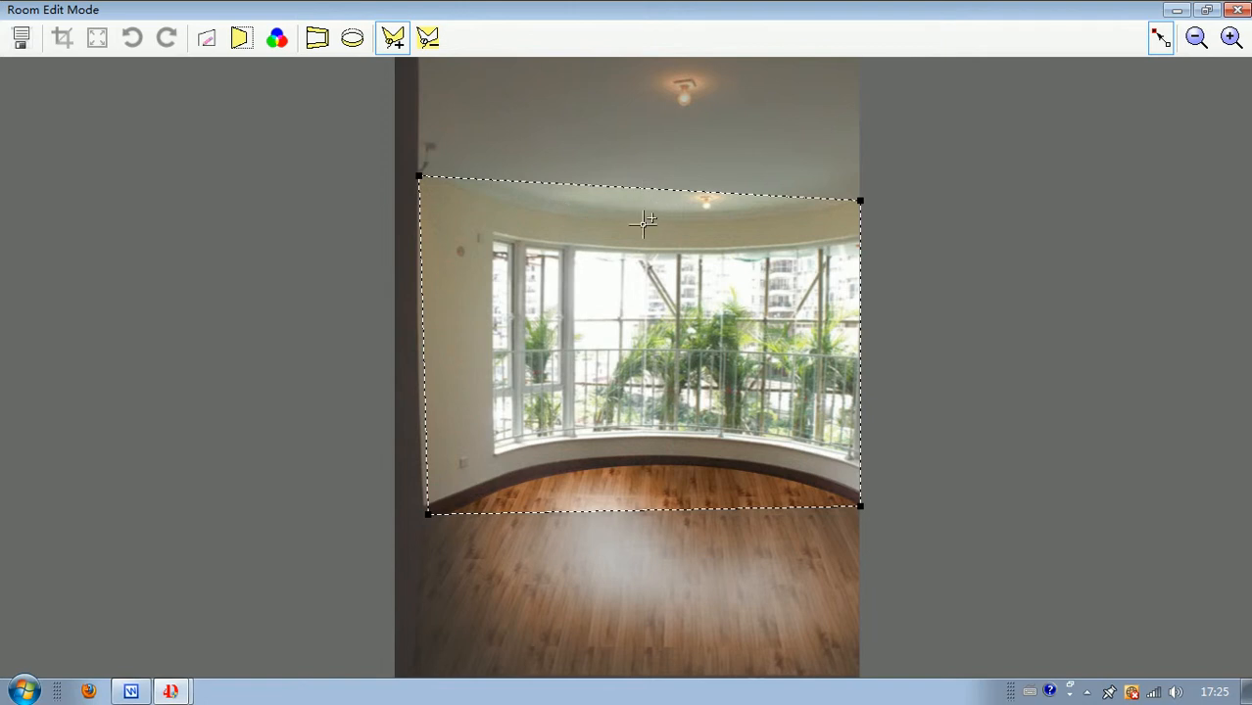
pyautogui.moveTo(486, 201)
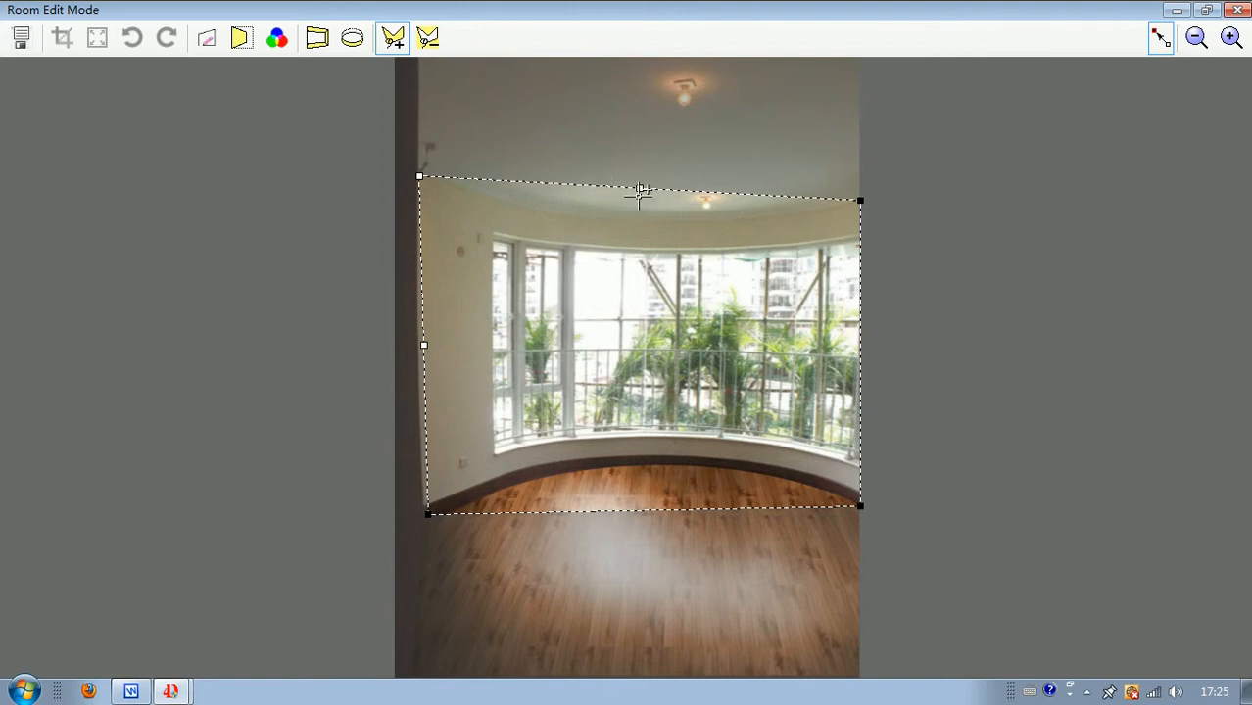
pyautogui.moveTo(640, 190)
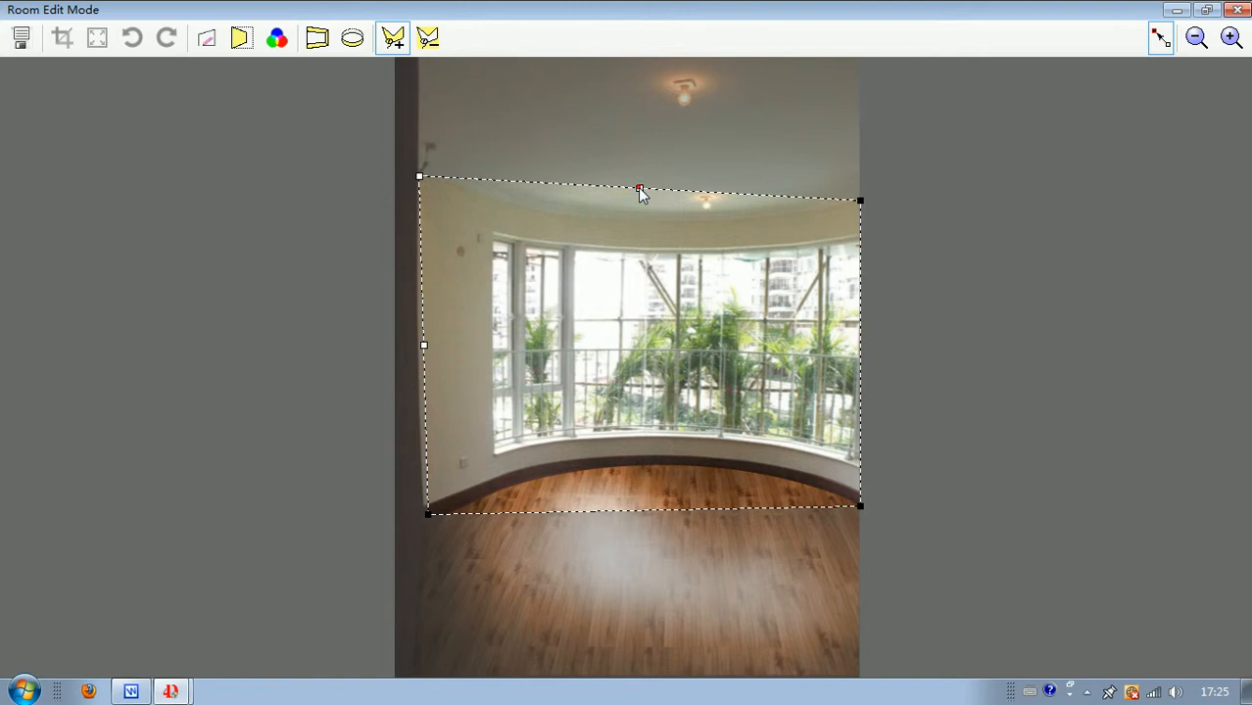
pyautogui.moveTo(640, 188); pyautogui.dragTo(637, 256)
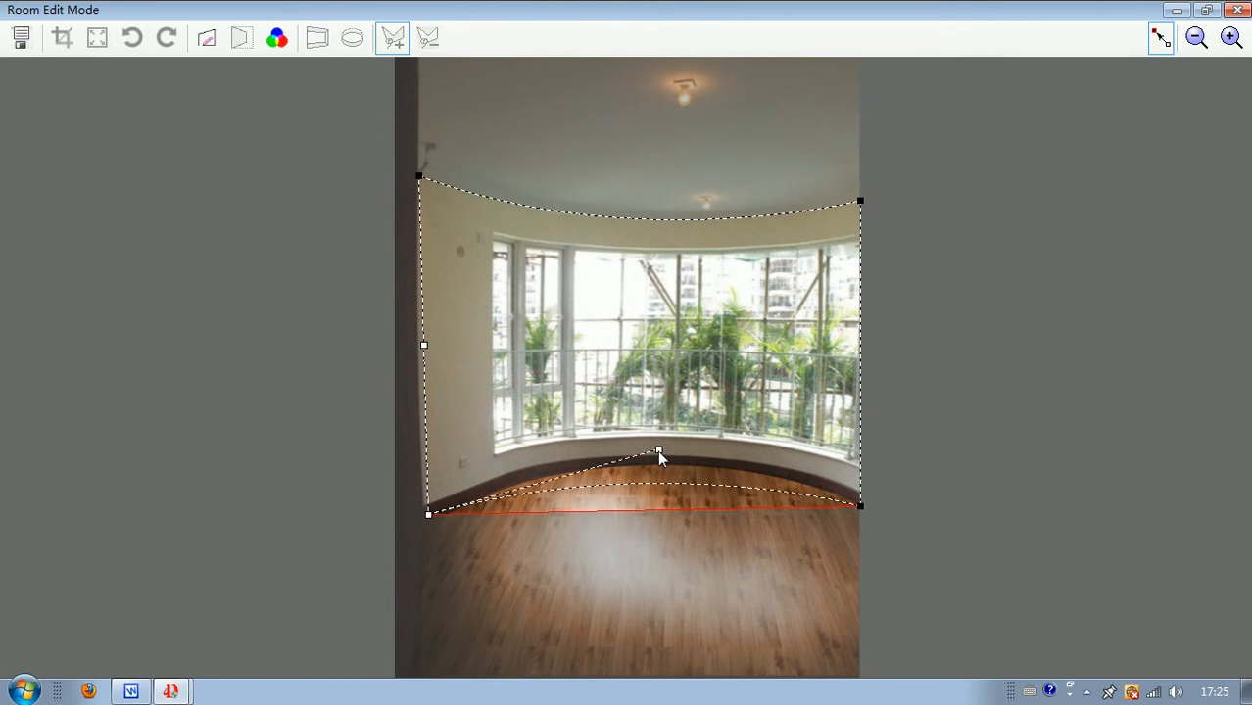
pyautogui.moveTo(660, 452); pyautogui.dragTo(666, 404)
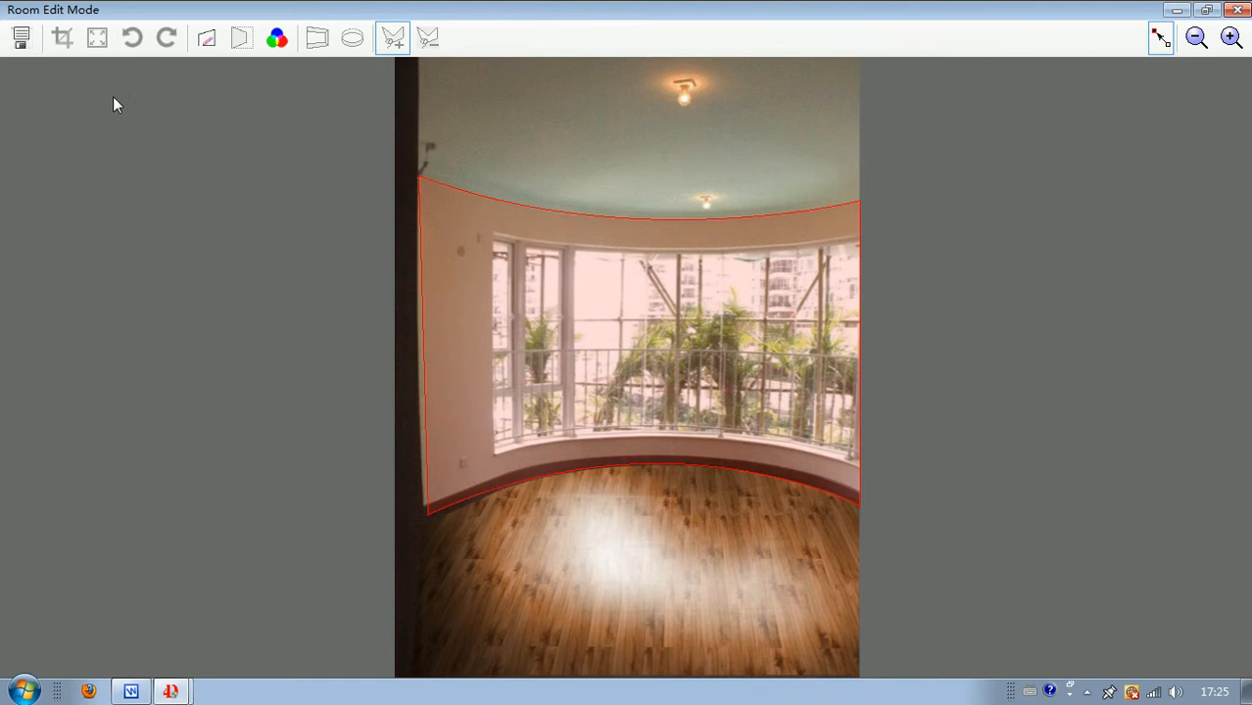
# - Add a second outline around the window opening with its bottom edge curved along the sill
pyautogui.click(206, 37)
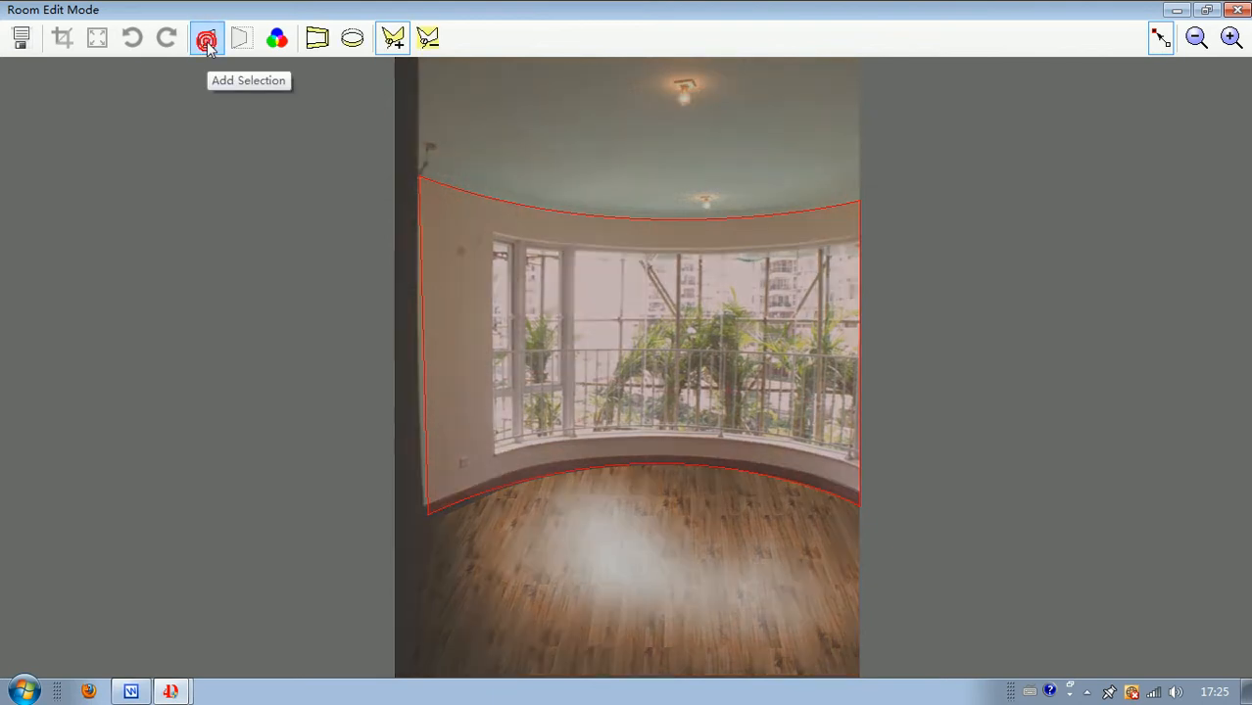
pyautogui.click(206, 37)
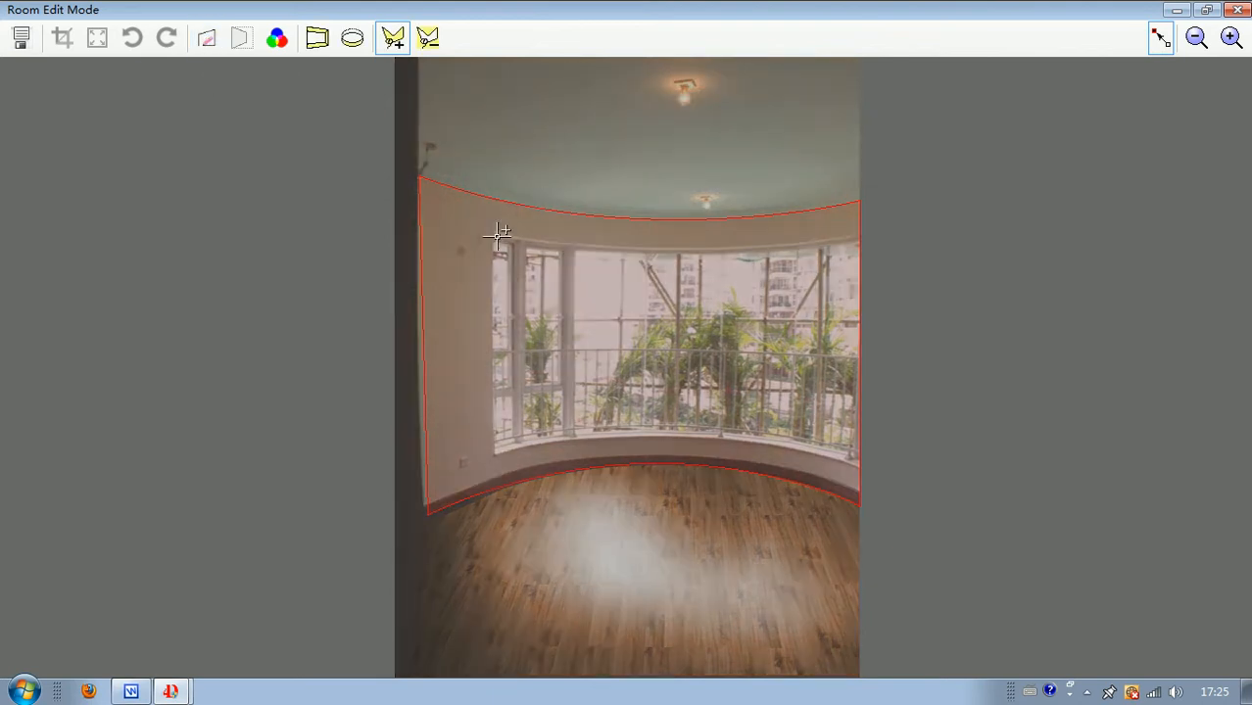
pyautogui.moveTo(497, 237); pyautogui.dragTo(859, 237)
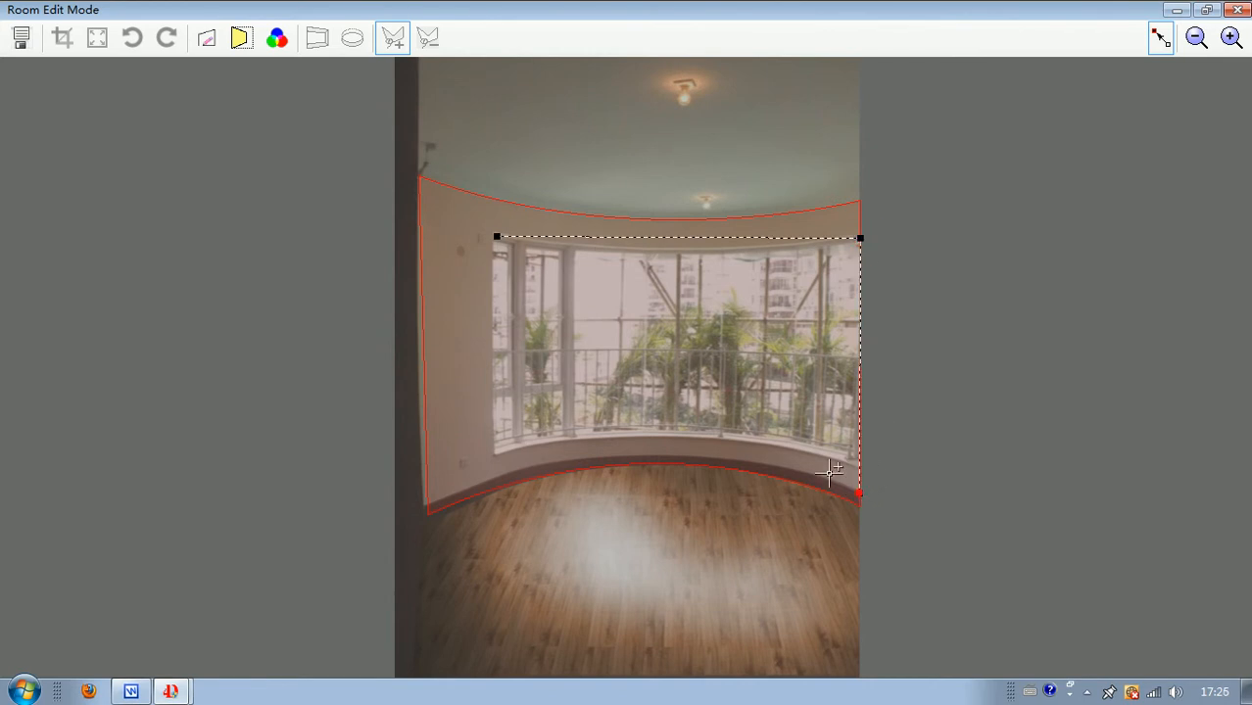
pyautogui.moveTo(494, 472)
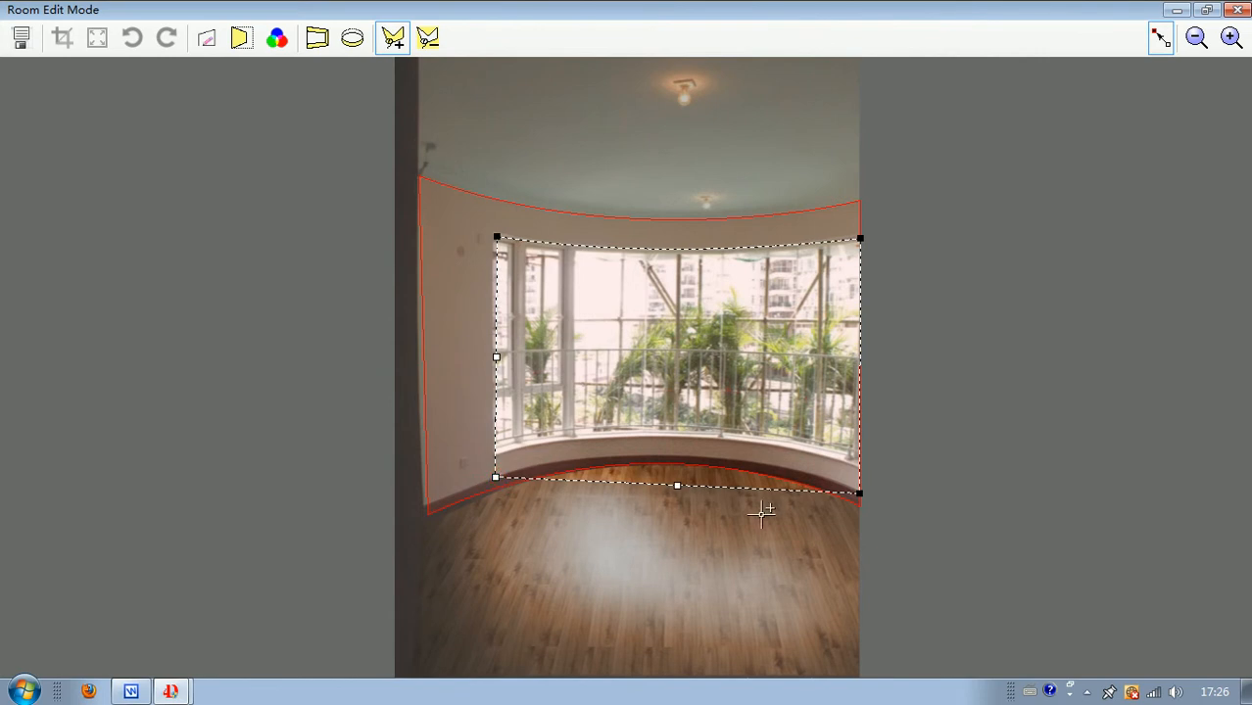
pyautogui.moveTo(676, 486); pyautogui.dragTo(686, 427)
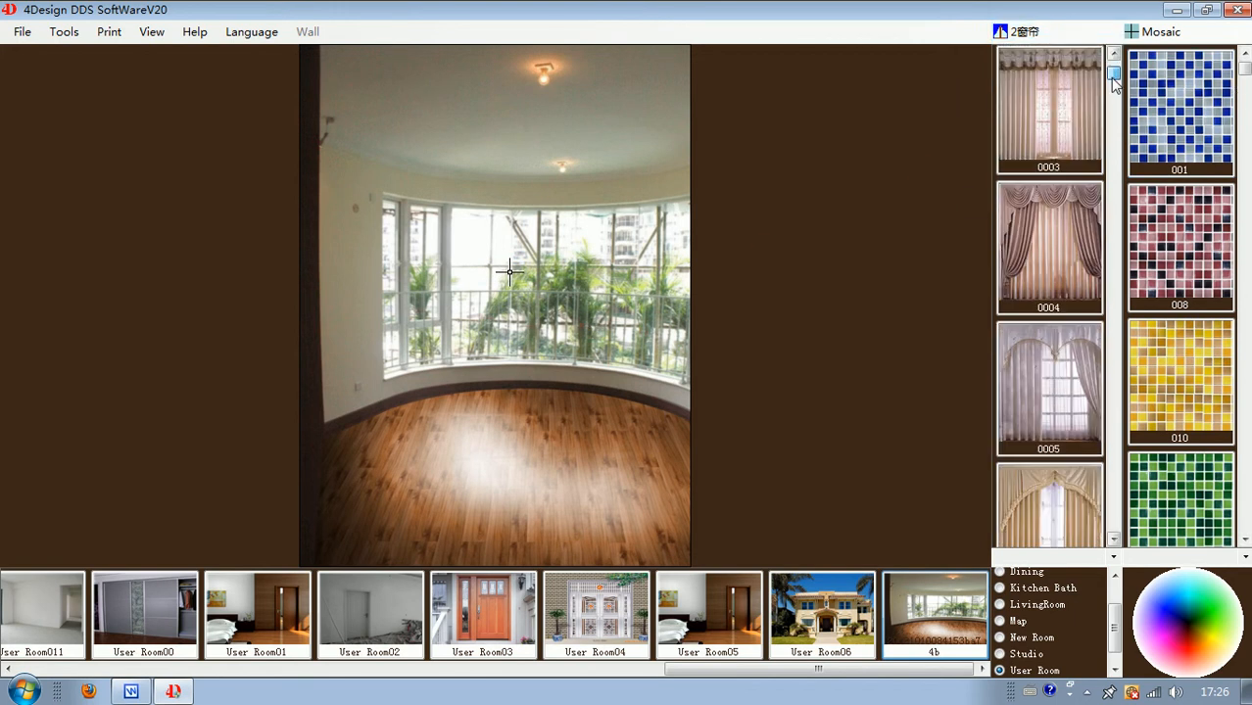
# - Hang the draped pleated curtain 0004 across the masked window area
pyautogui.click(1049, 247)
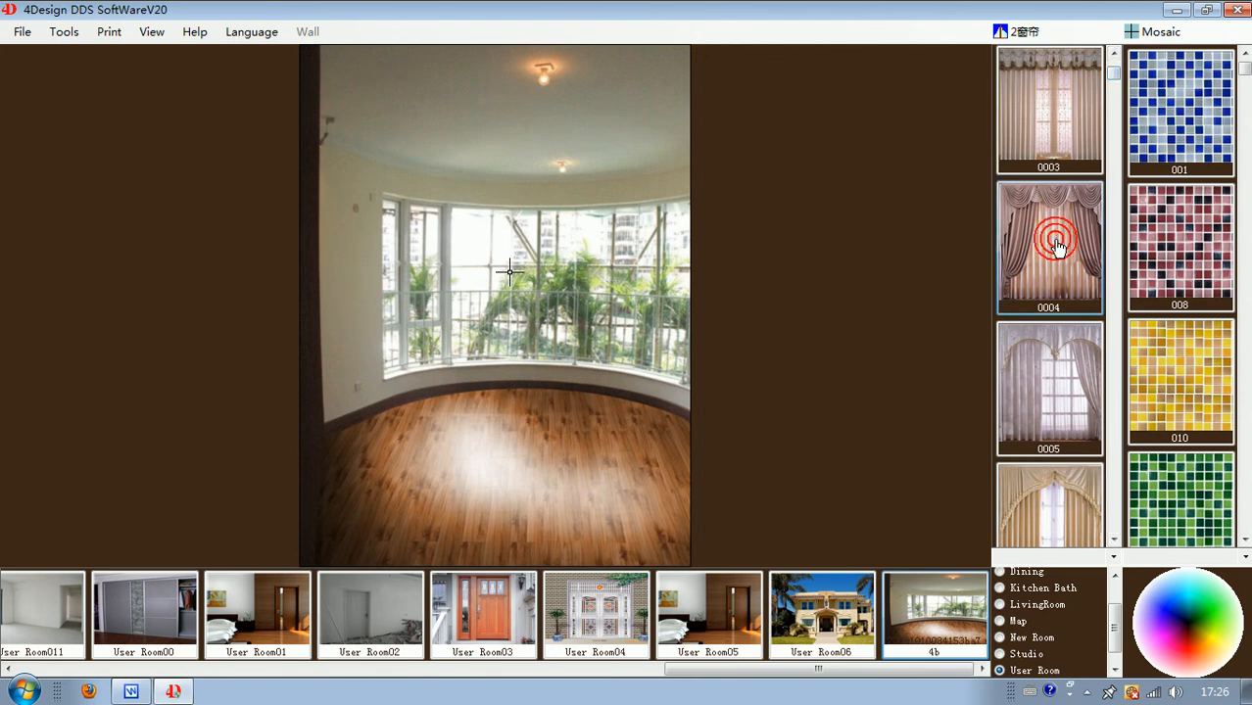
pyautogui.click(1048, 247)
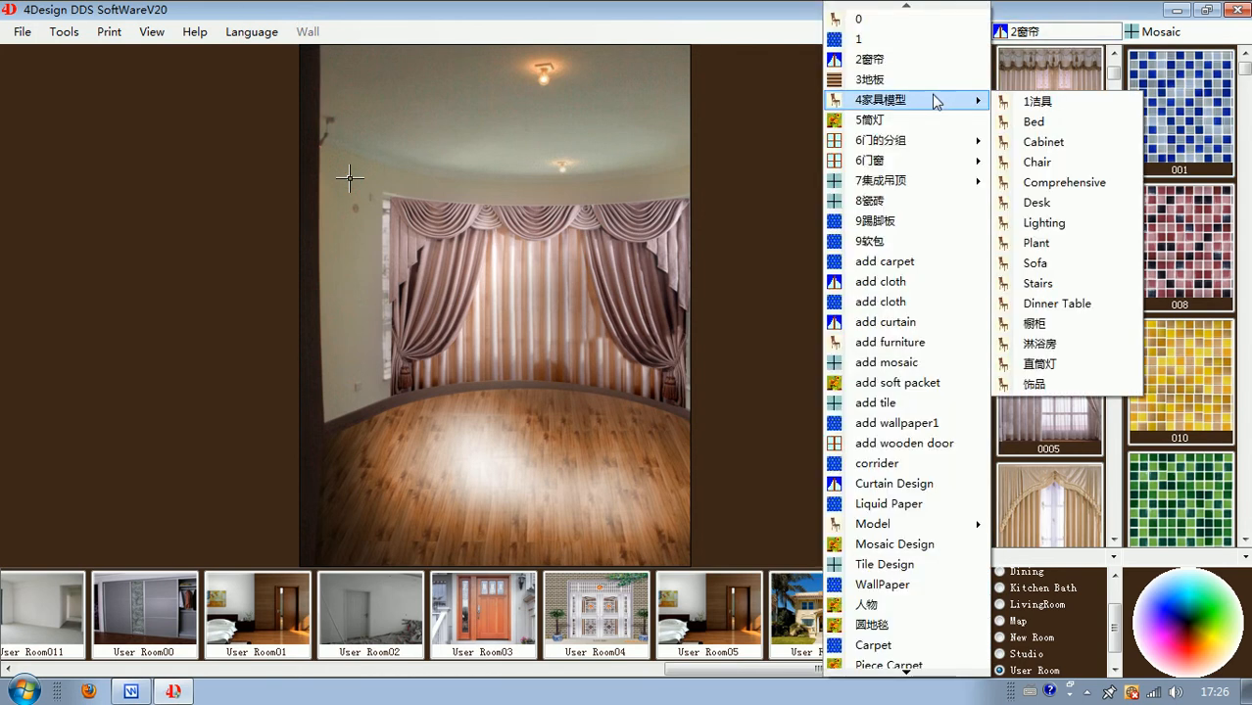
pyautogui.moveTo(893, 544)
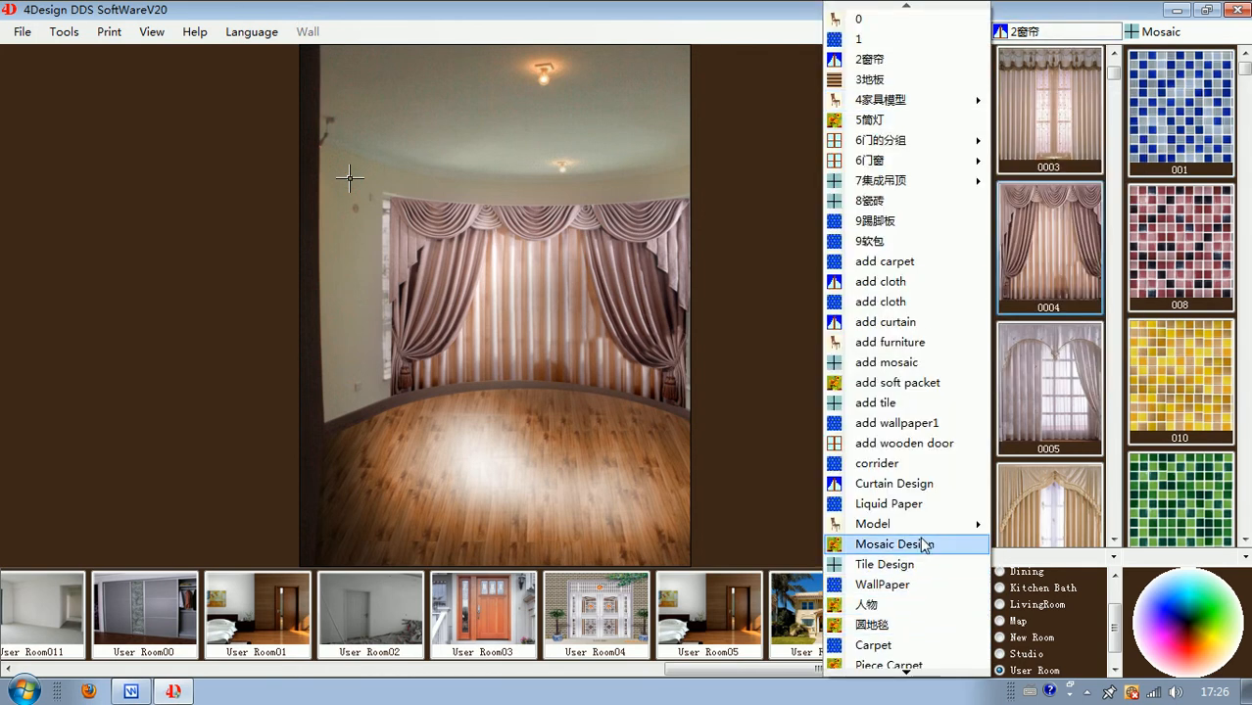
# - Switch to WallPaper, try grey damask 0000, then apply the small floral wallpaper 0001
pyautogui.click(882, 584)
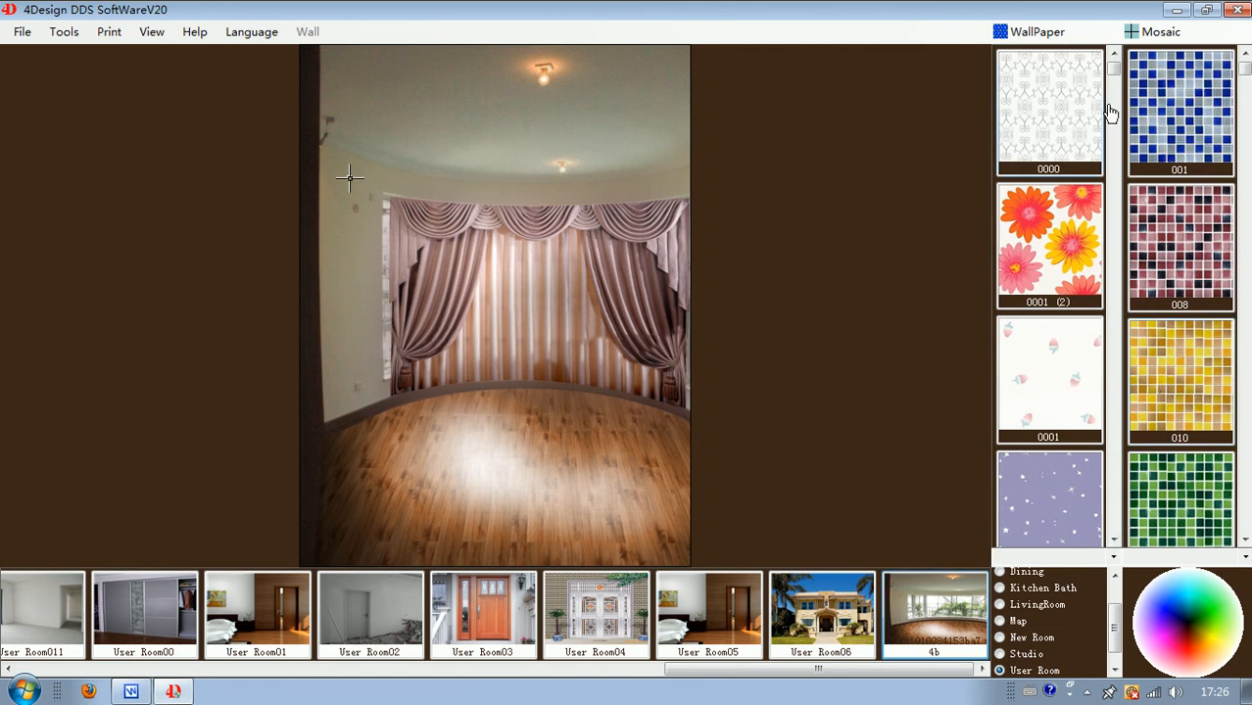
pyautogui.click(1048, 107)
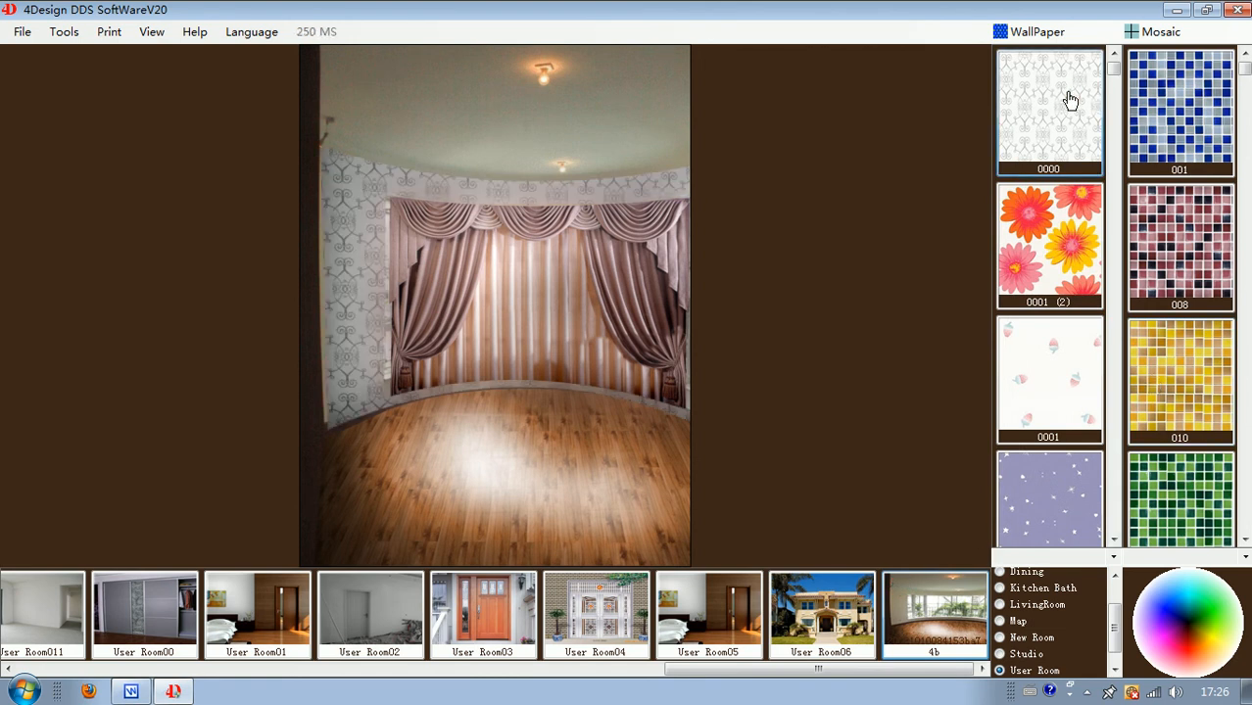
pyautogui.click(1048, 381)
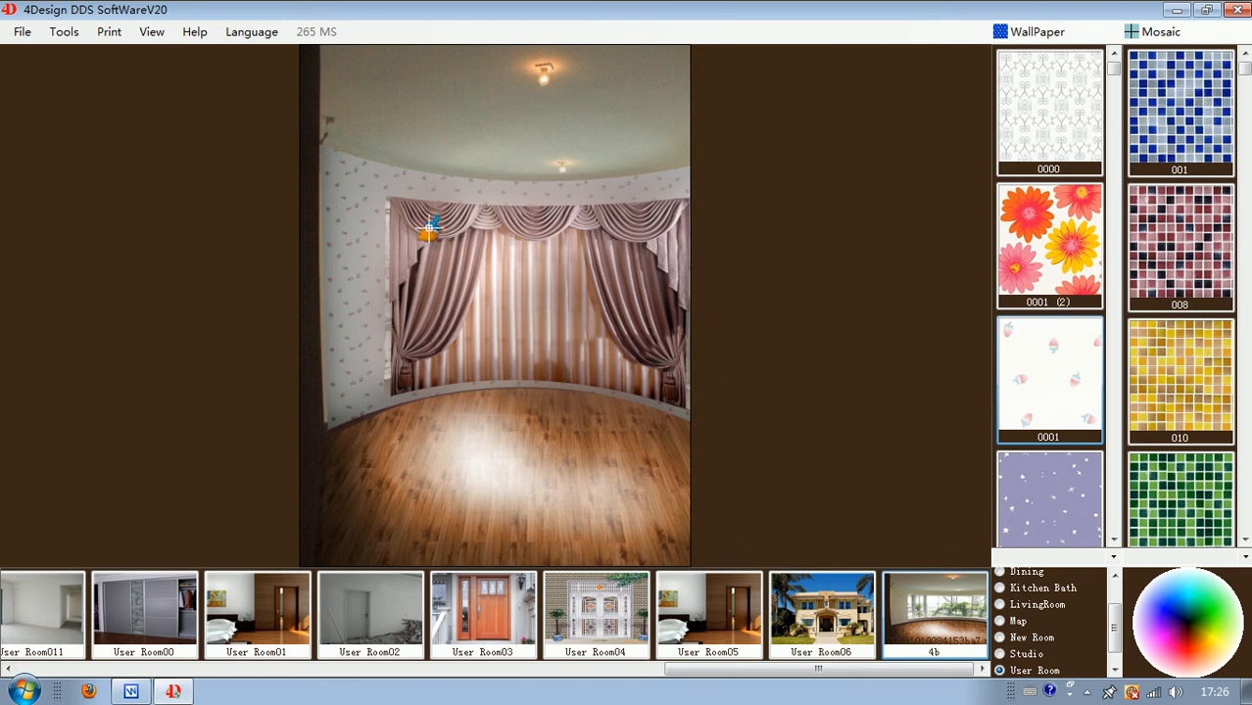
pyautogui.moveTo(635, 409)
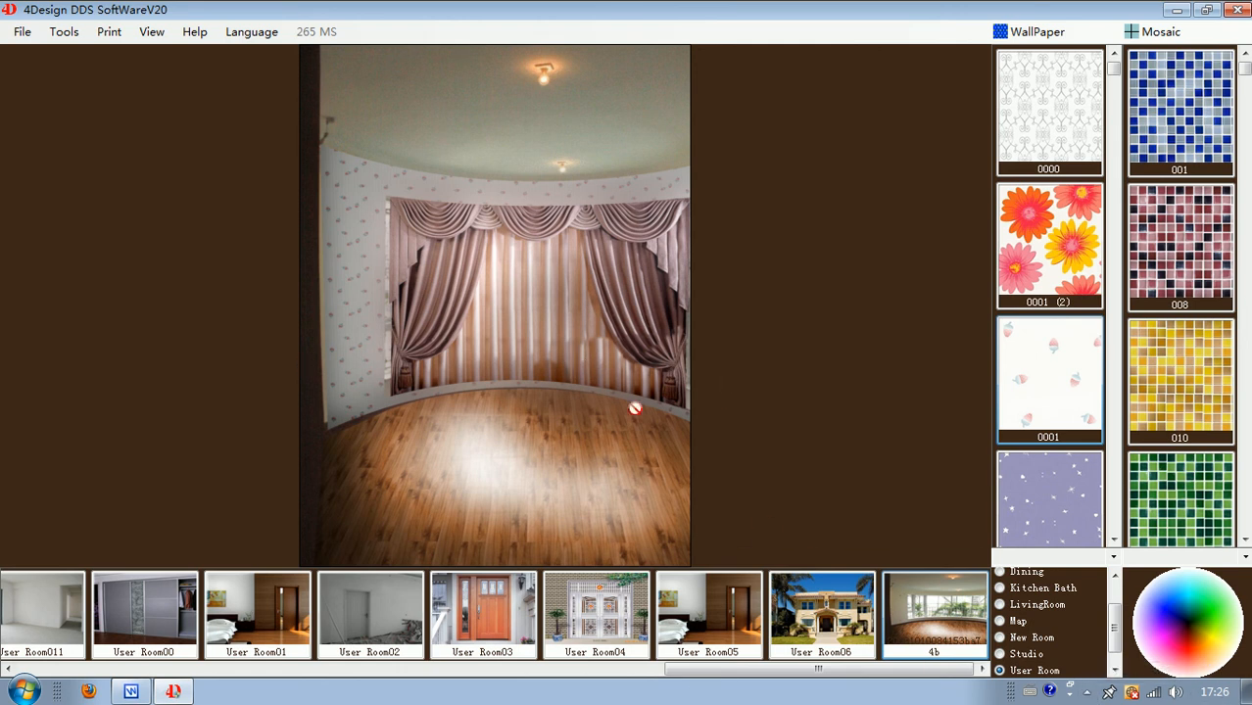